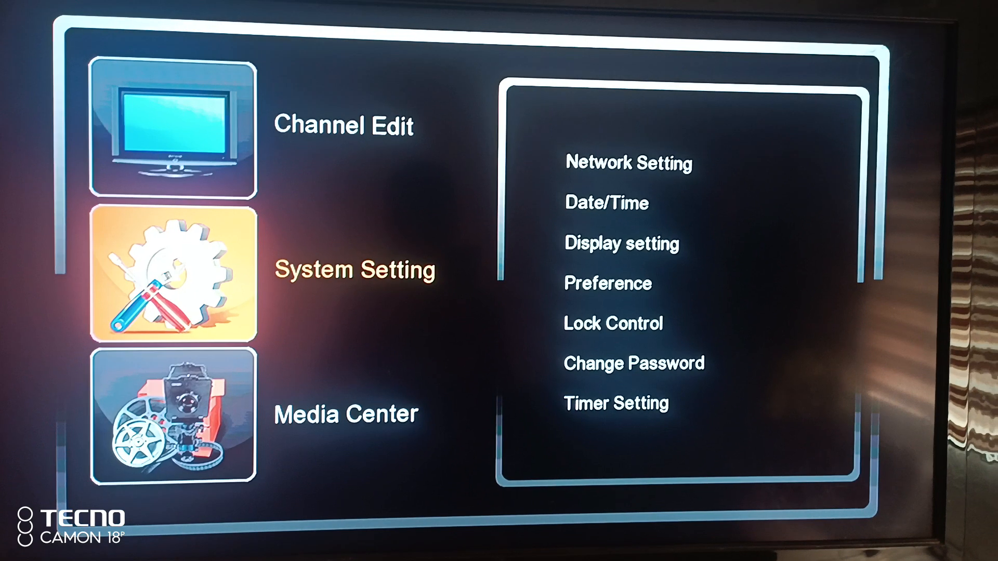
Step: Move the main-menu highlight to the Media Center category
{"action": "key", "text": "Up"}
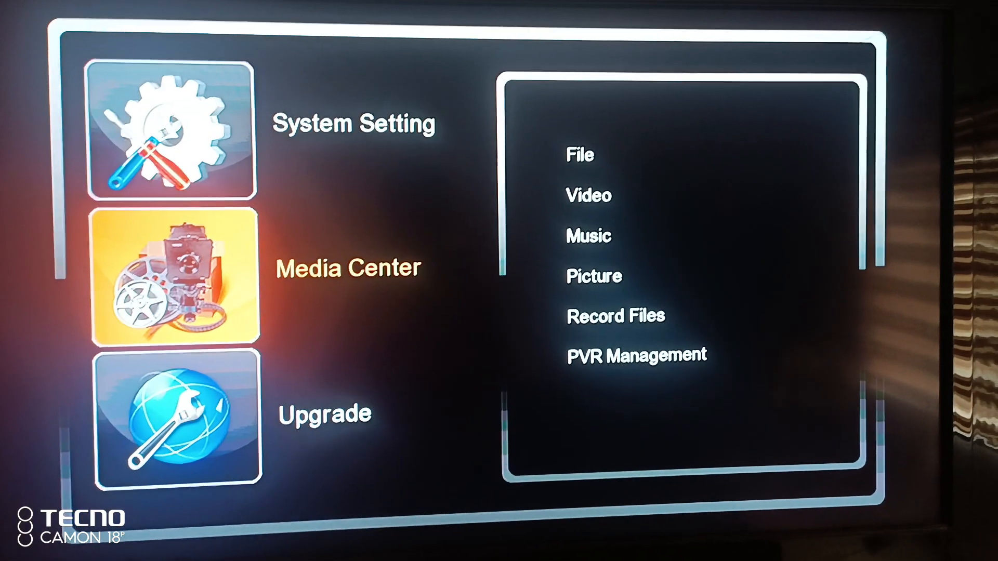
Step: Move the main-menu highlight down to the Upgrade category
{"action": "key", "text": "Down"}
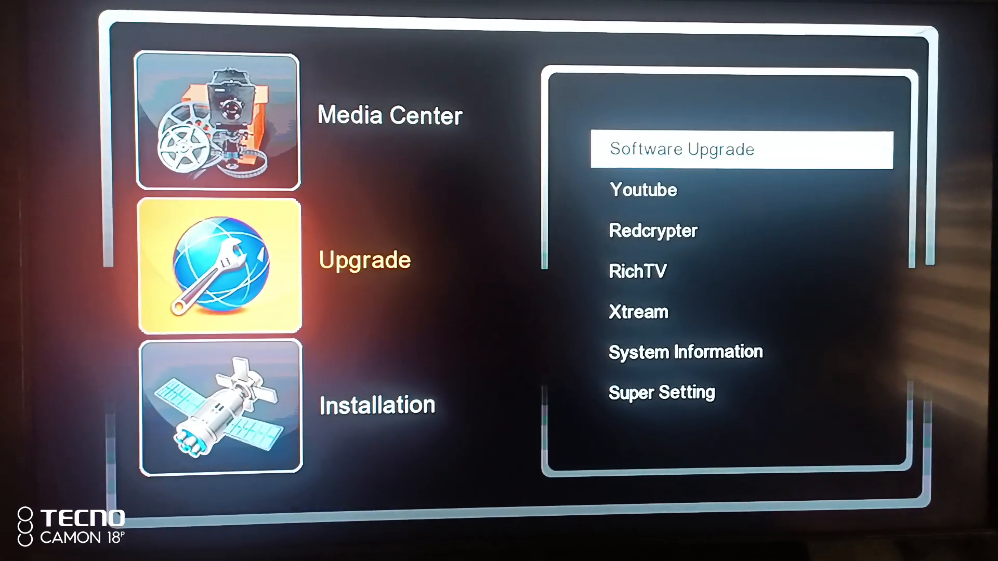
Step: Enter Software Upgrade and choose the USB Upgrade method, reaching its settings screen
{"action": "left_click", "coordinate": [681, 150]}
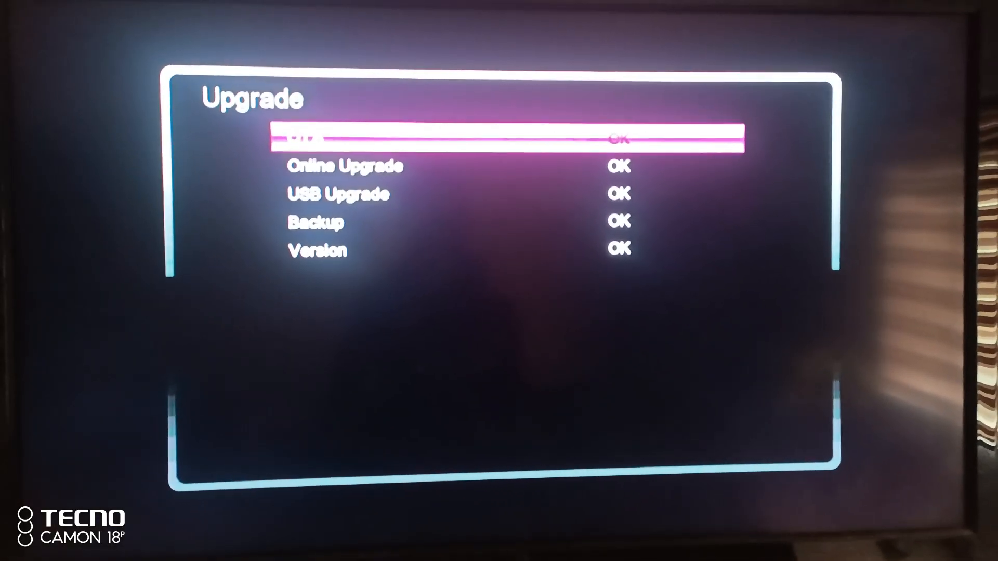
{"action": "key", "text": "Down"}
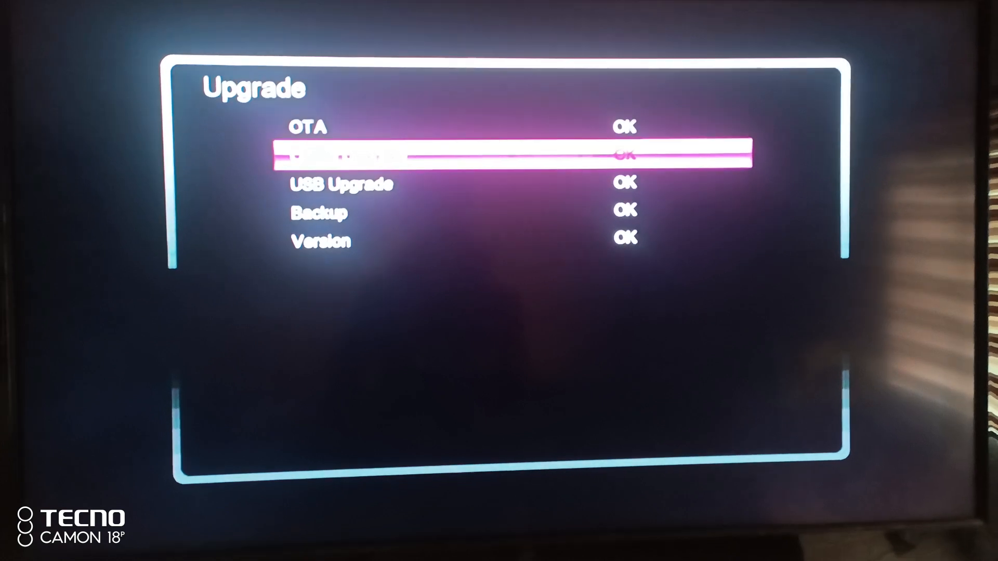
{"action": "key", "text": "Down"}
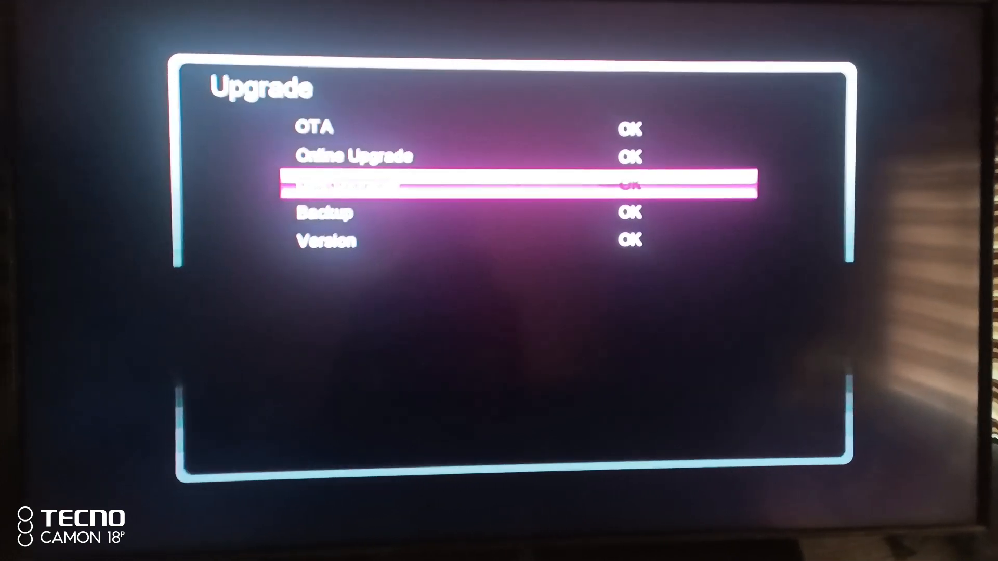
{"action": "key", "text": "Down"}
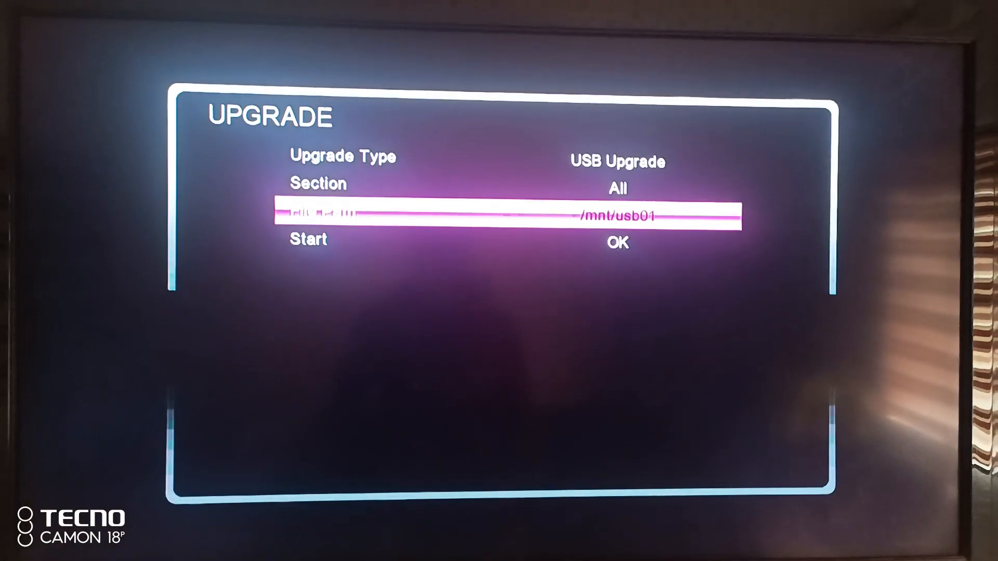
Step: Set File Path to /mnt/usb01/Download/MASTER, start the upgrade and confirm the message
{"action": "key", "text": "Down"}
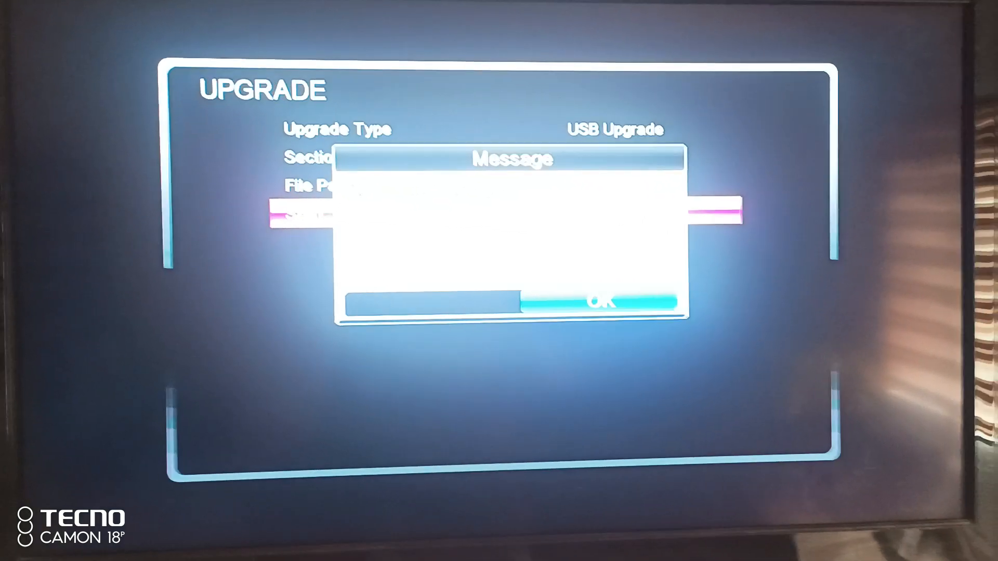
{"action": "left_click", "coordinate": [603, 303]}
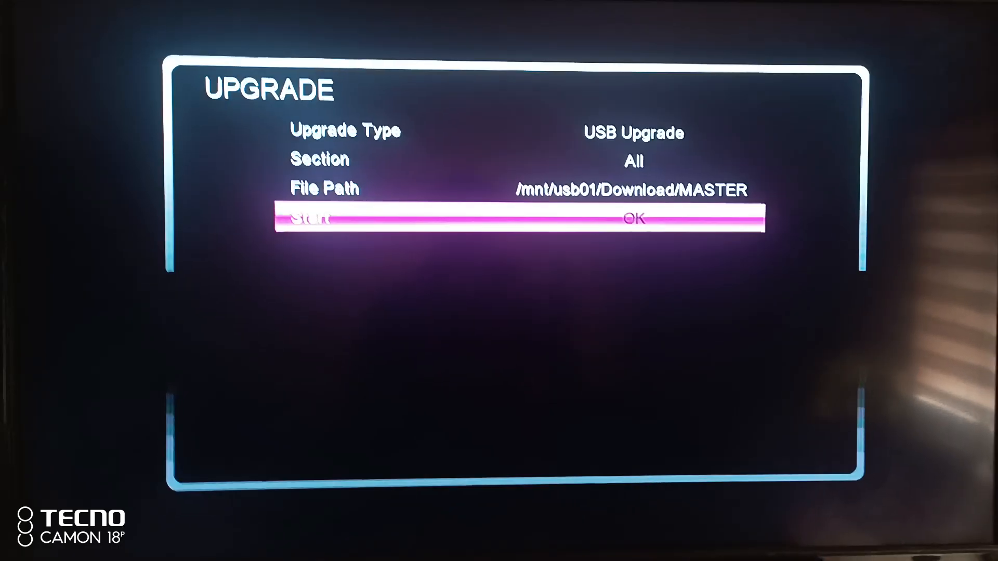